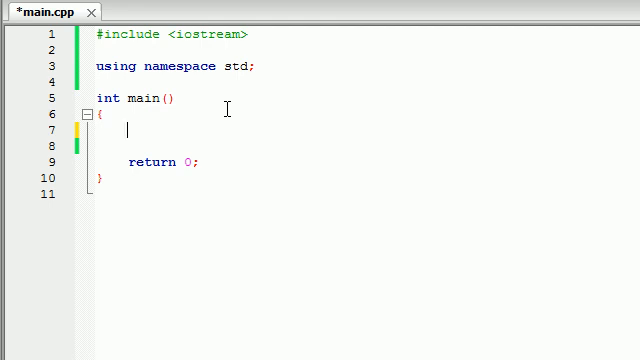
# Step: Declare int x = 4 + 6; inside main, correcting a mistyped 4
pyautogui.write('int x')
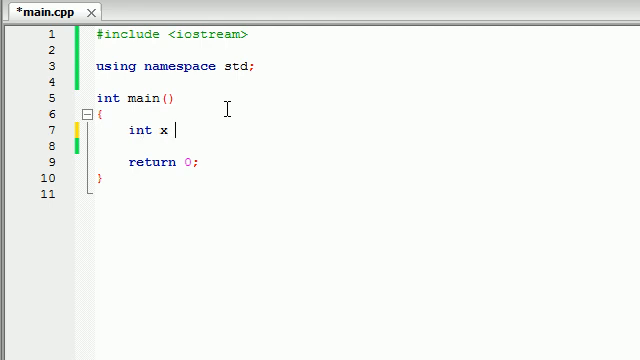
pyautogui.write('=')
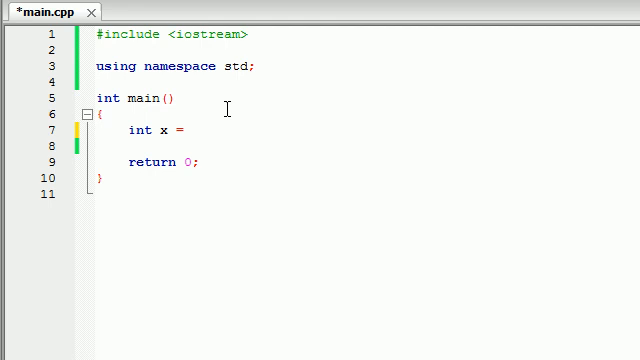
pyautogui.write('4')
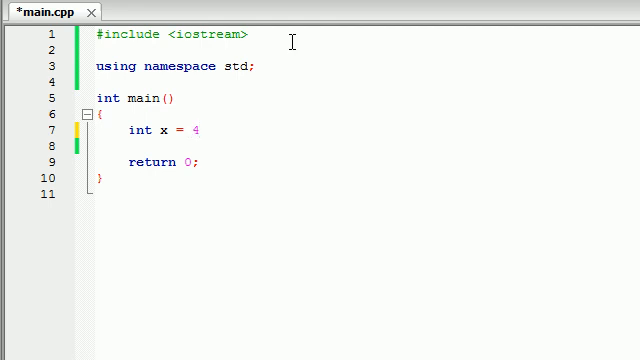
pyautogui.press('Backspace')
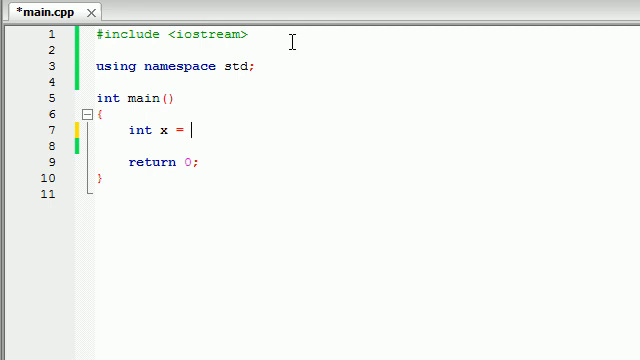
pyautogui.write('4 +')
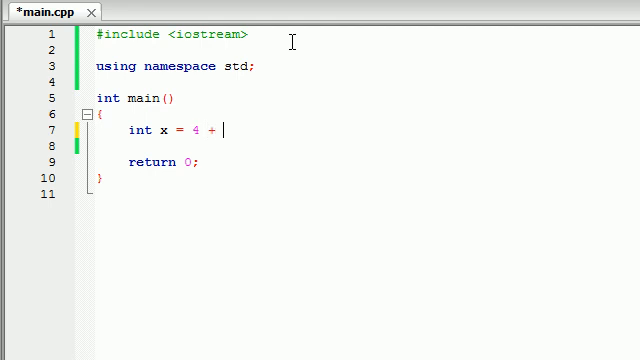
pyautogui.write('6;')
pyautogui.click(367, 146)
pyautogui.write('cout << x;')
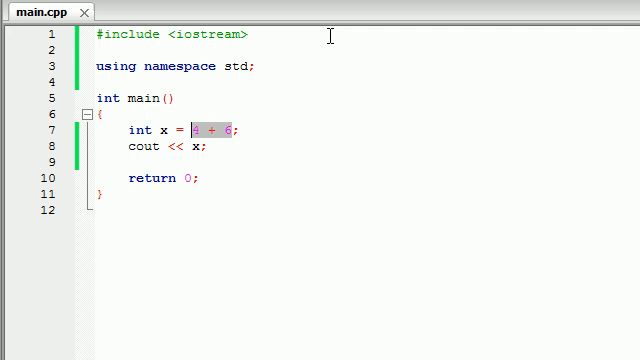
# Step: Change x's initializer to 8 - 4, then edit the operator toward 8 * 4
pyautogui.write('8 -')
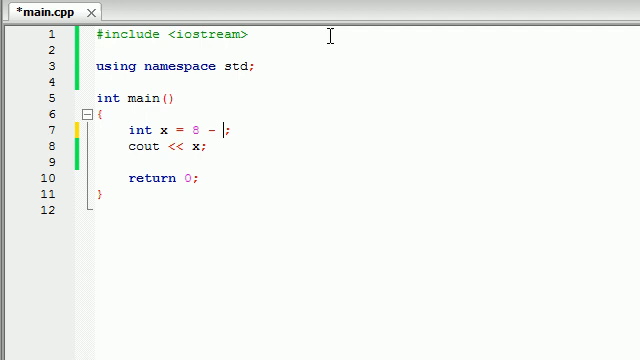
pyautogui.write('4')
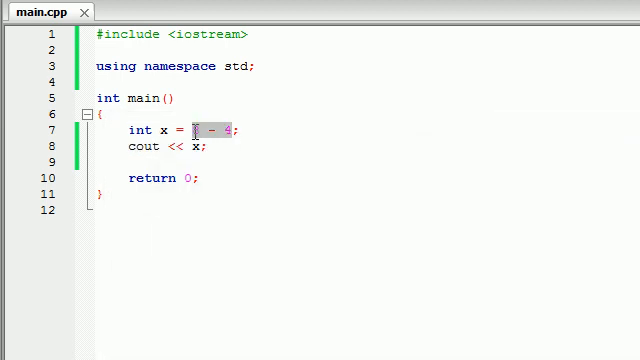
pyautogui.write('8')
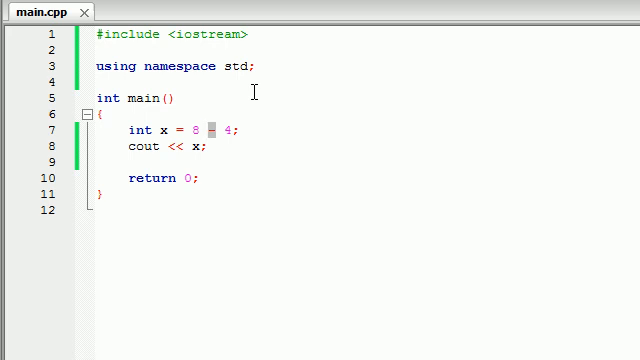
pyautogui.write('x')
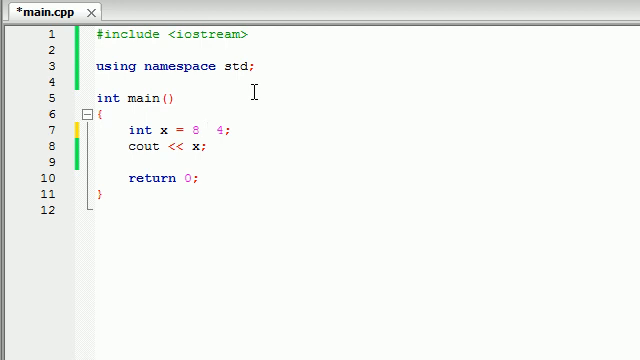
pyautogui.write('+')
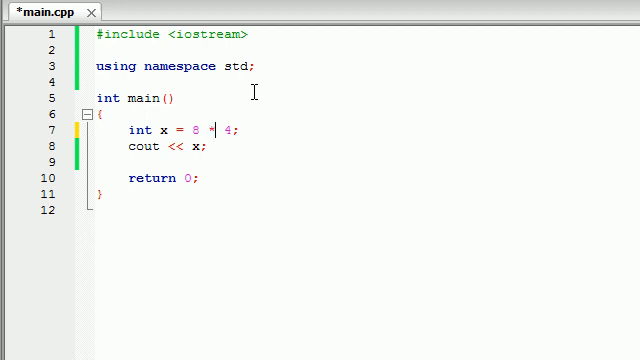
pyautogui.moveTo(195, 130)
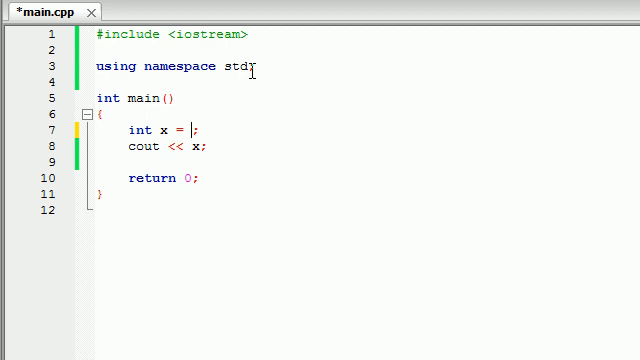
# Step: Assign x = 81 / 3 and save, then change the divisor to 2 and save again
pyautogui.write('81')
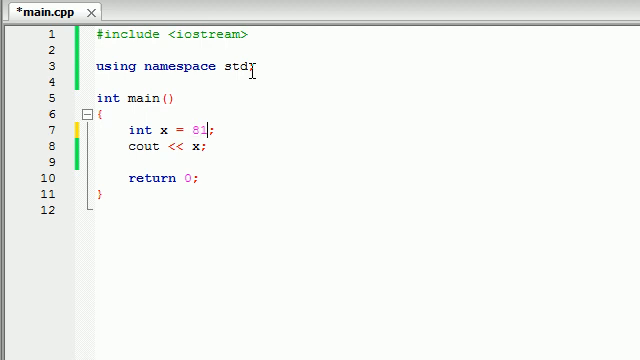
pyautogui.write('/3')
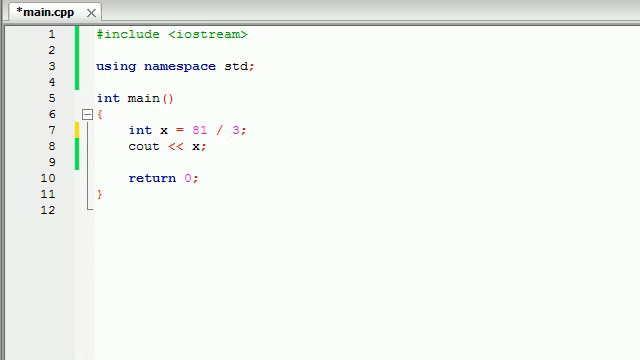
pyautogui.press('F9')
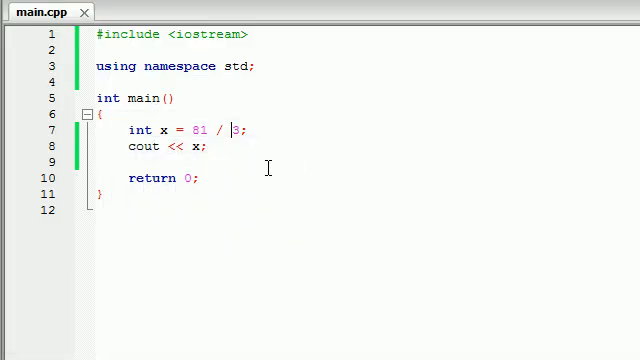
pyautogui.moveTo(259, 66)
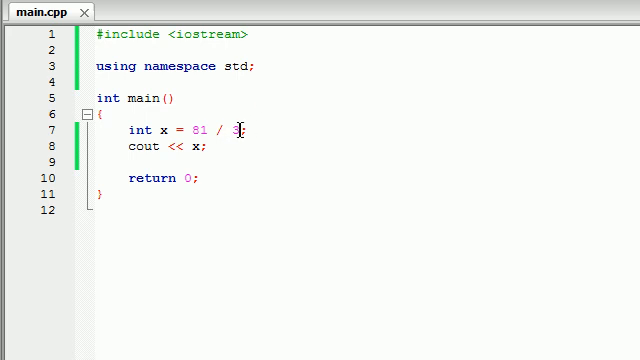
pyautogui.write('2')
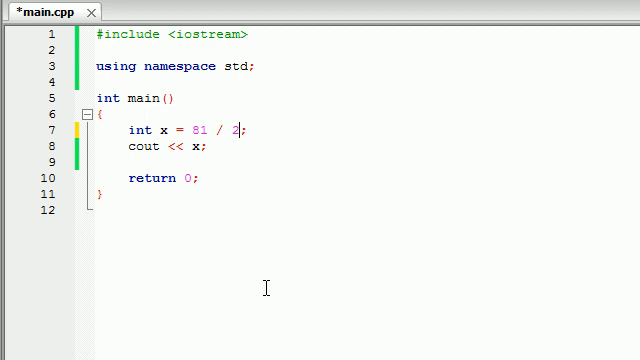
pyautogui.moveTo(264, 287)
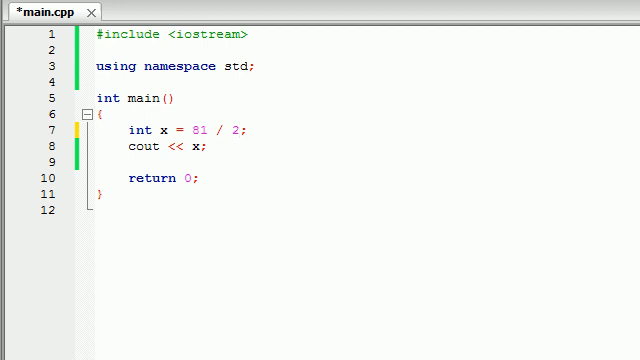
pyautogui.press('F9')
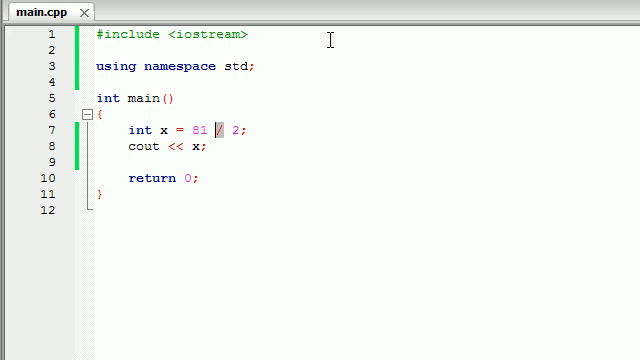
# Step: Switch the operator so x is 81 % 2, and save
pyautogui.write('%')
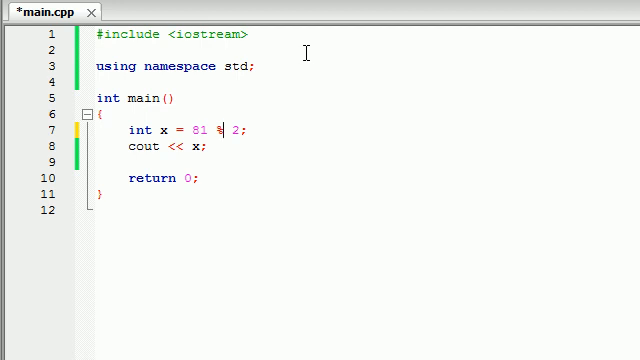
pyautogui.moveTo(195, 82)
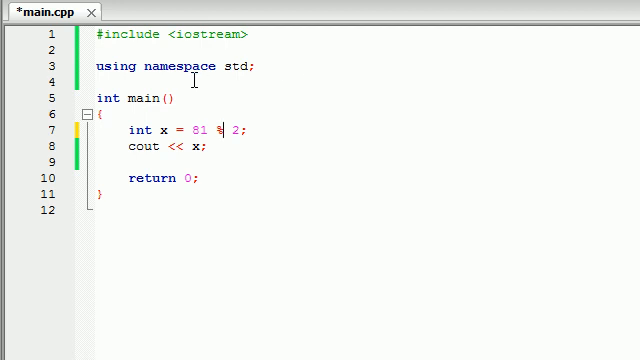
pyautogui.press('ctrl+s')
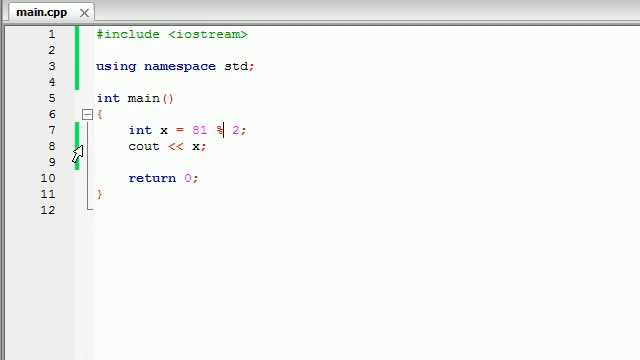
pyautogui.press('F9')
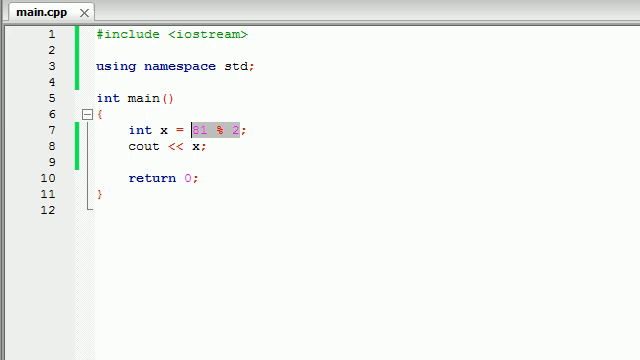
# Step: Set x to 24 % 7, save, then delete that expression
pyautogui.write('24 %')
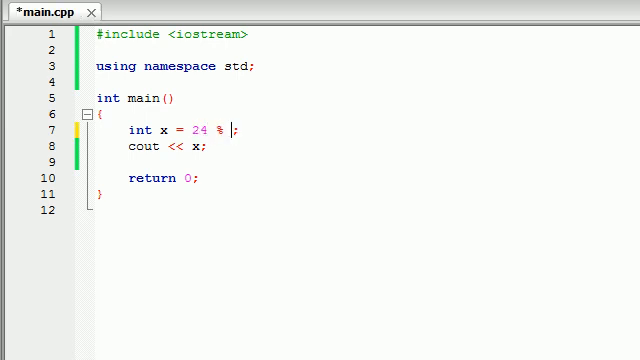
pyautogui.write('7')
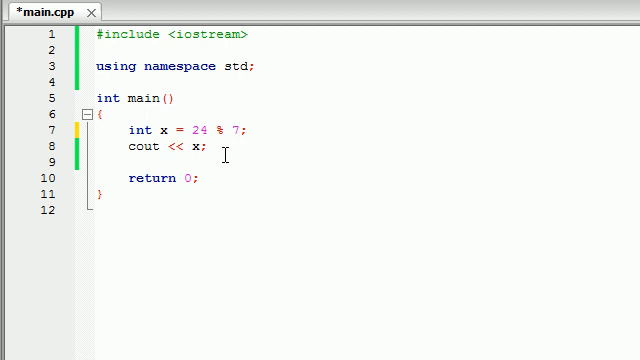
pyautogui.moveTo(299, 289)
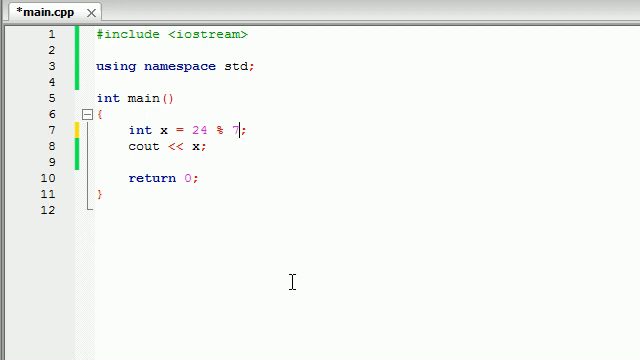
pyautogui.press('ctrl+s')
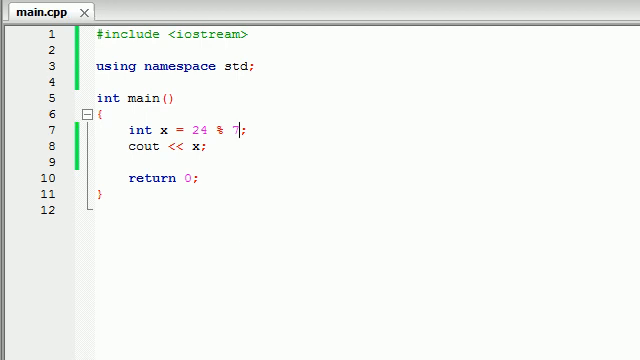
pyautogui.press('F9')
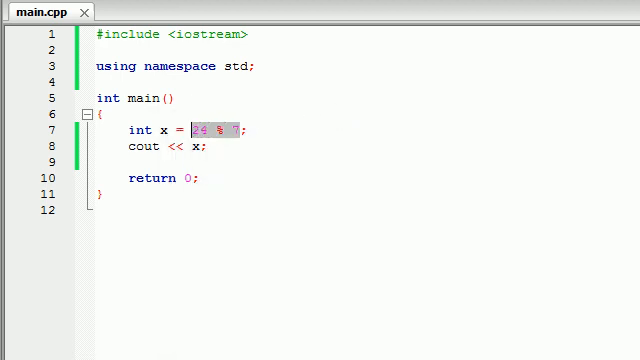
pyautogui.press('Delete')
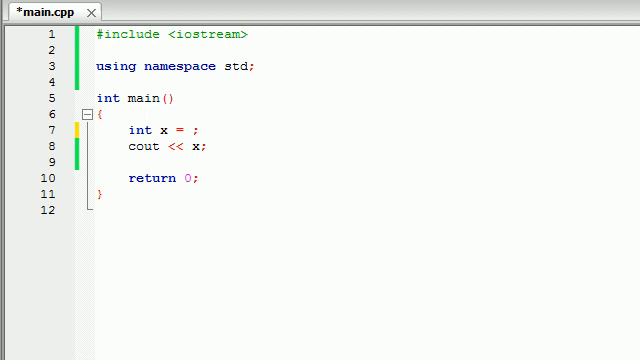
# Step: Type 6 * 4 + 8 * 4 + 9 / 20 after int x =
pyautogui.click(187, 129)
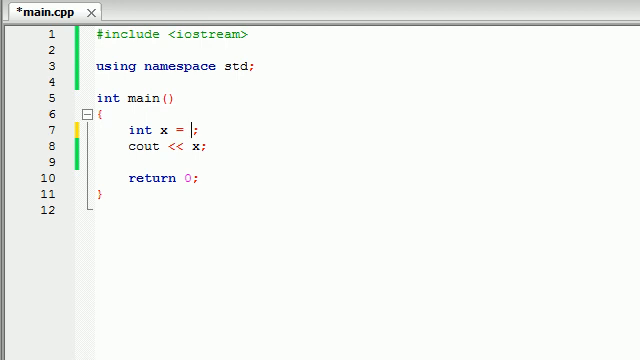
pyautogui.write('6')
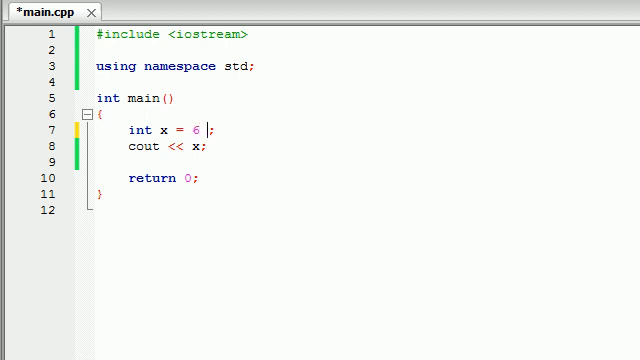
pyautogui.write('* 4')
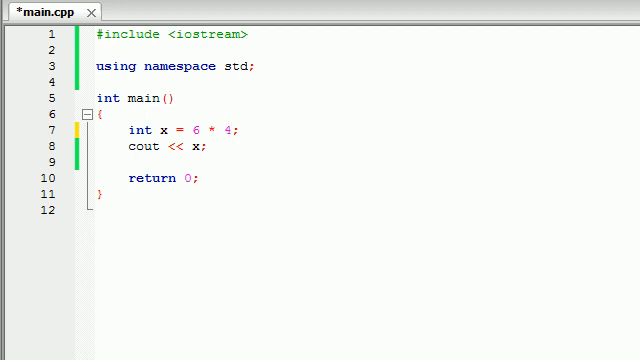
pyautogui.write('+ 8')
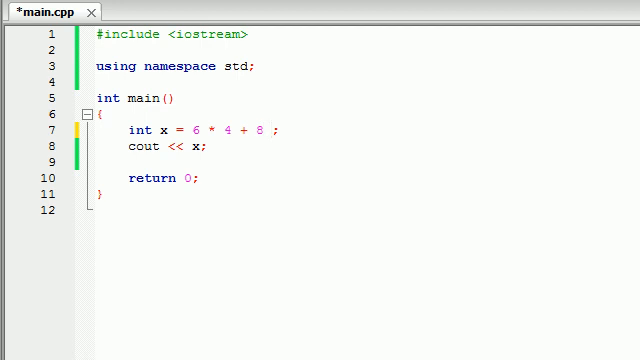
pyautogui.write('* 4')
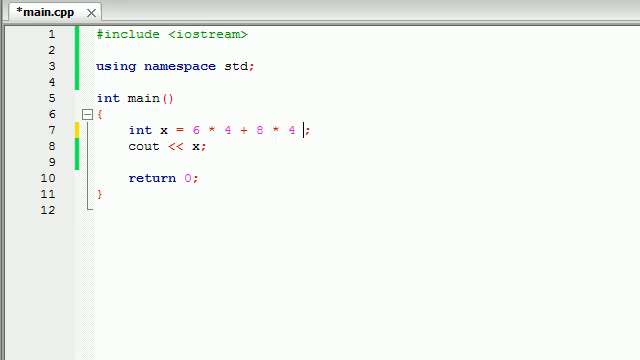
pyautogui.write('+ 9 /')
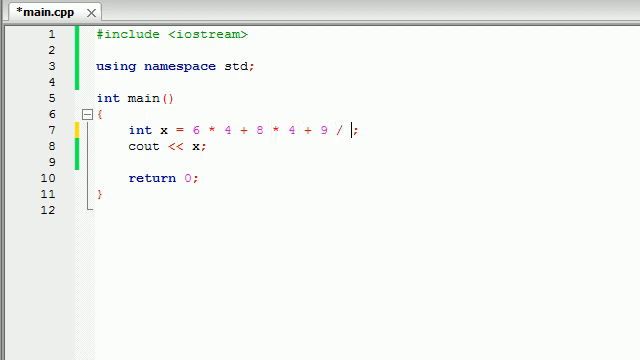
pyautogui.write('20')
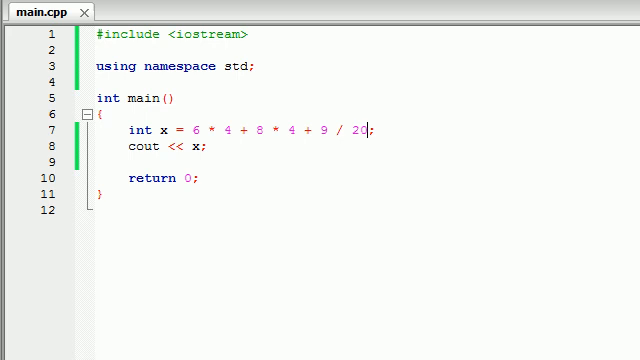
pyautogui.moveTo(221, 289)
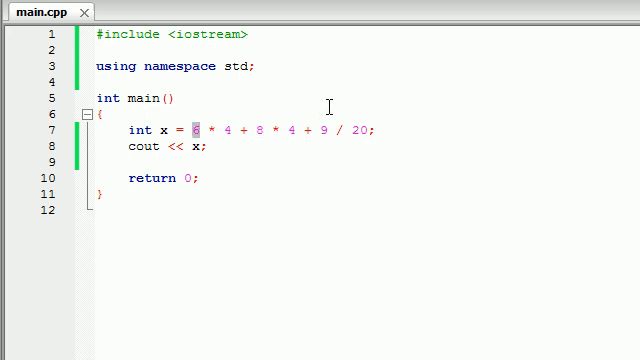
pyautogui.moveTo(303, 110)
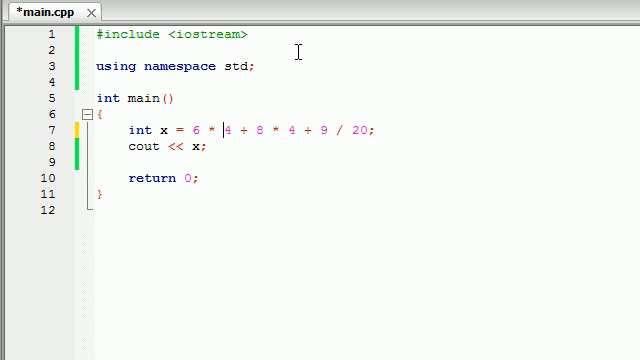
pyautogui.moveTo(257, 128)
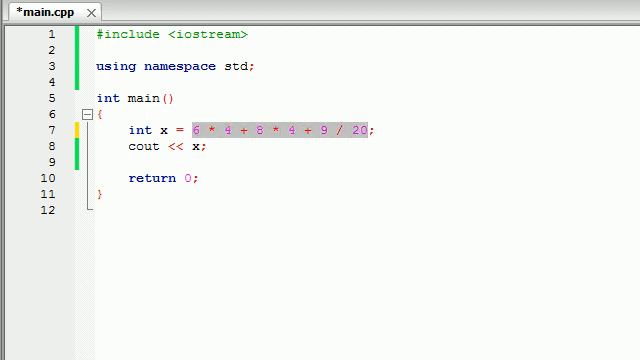
# Step: Replace the expression with 4 + 8 + 7, then correct it to 4 + 3 * 7
pyautogui.write('4 + 8;')
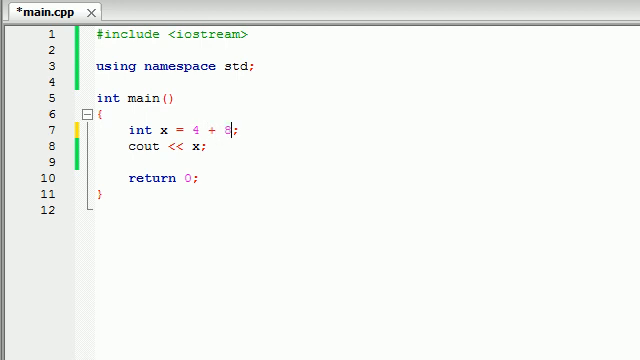
pyautogui.write('+ 7')
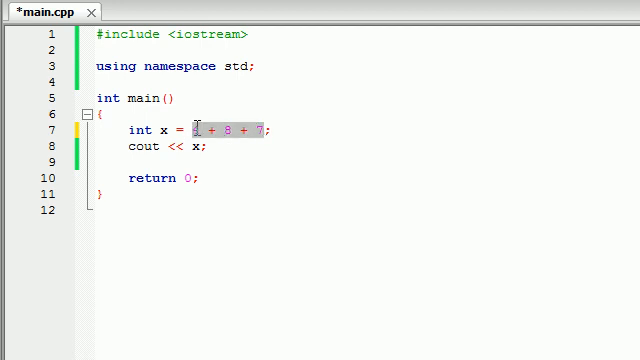
pyautogui.moveTo(388, 105)
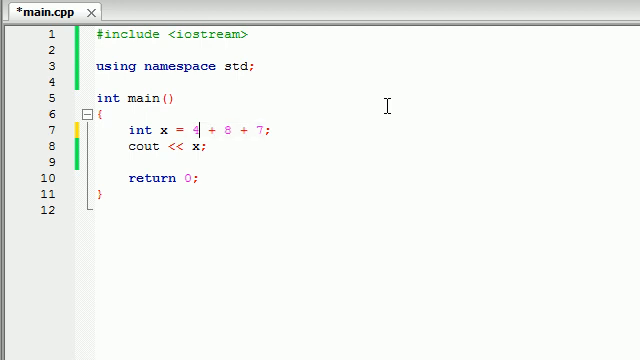
pyautogui.write('3')
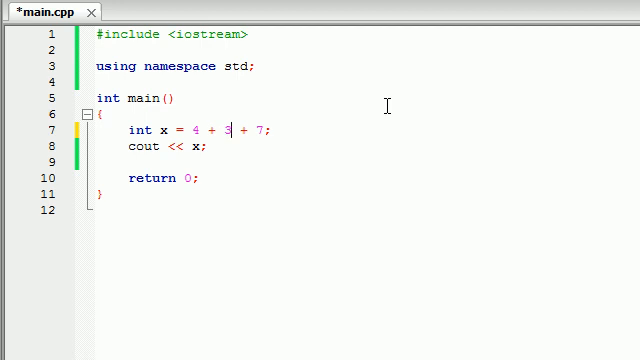
pyautogui.write('*')
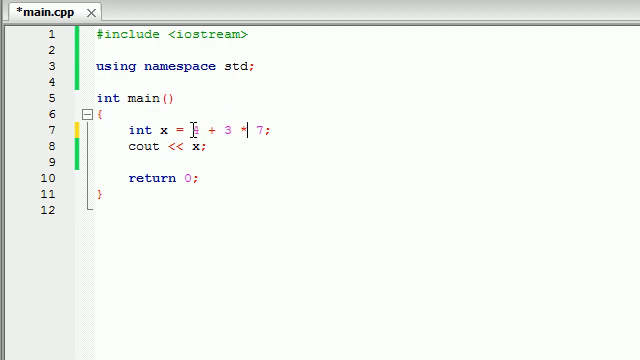
pyautogui.moveTo(193, 129); pyautogui.dragTo(233, 129)
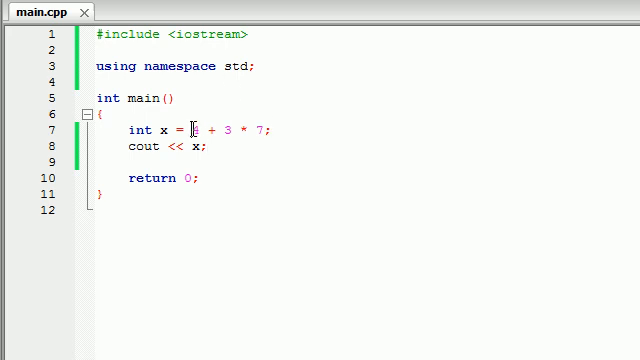
# Step: Wrap 4 + 3 in parentheses so x becomes (4 + 3) * 7
pyautogui.write('(4 + 3)')
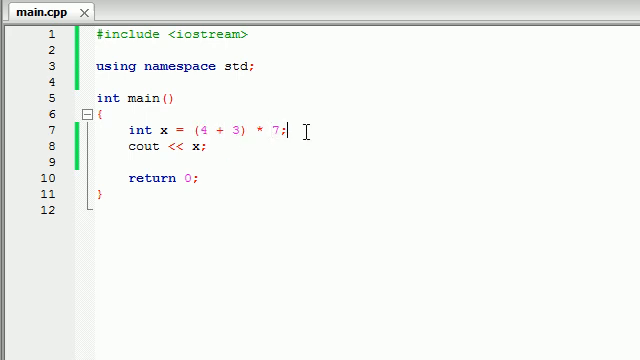
pyautogui.moveTo(285, 147)
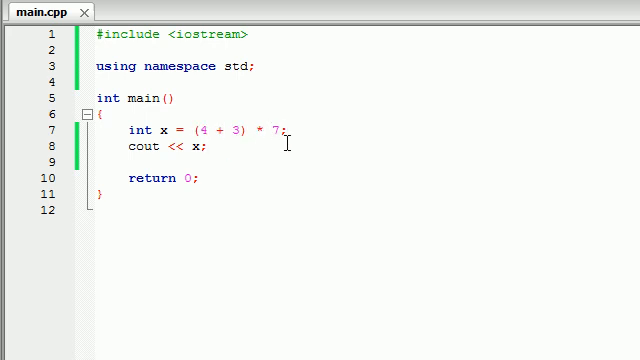